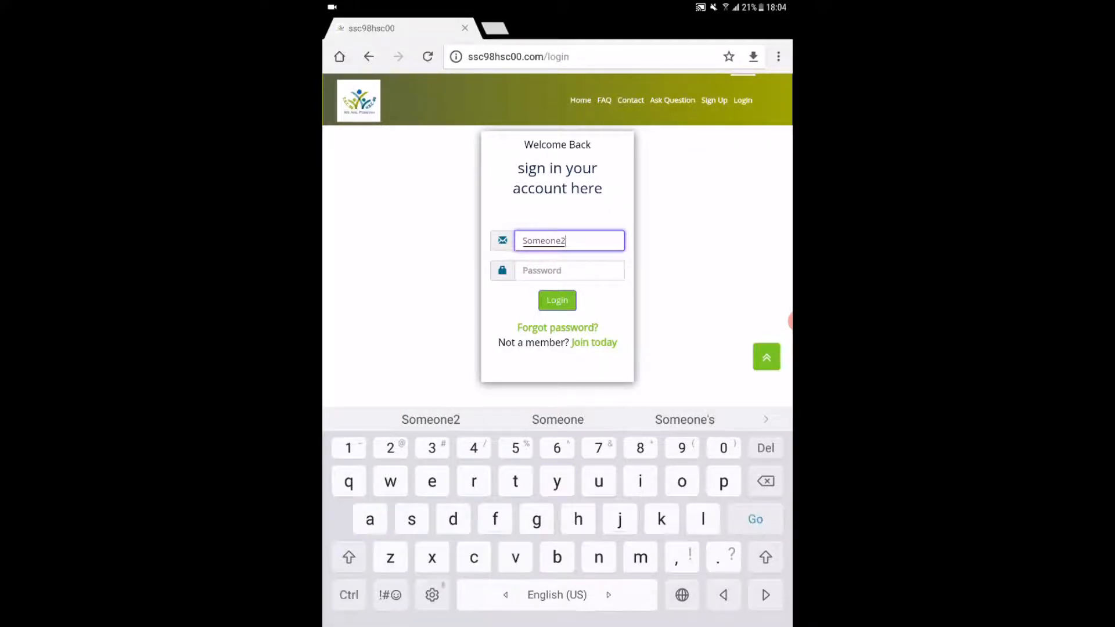
# Sign in to the member portal with the account email and password.
pyautogui.write('@')
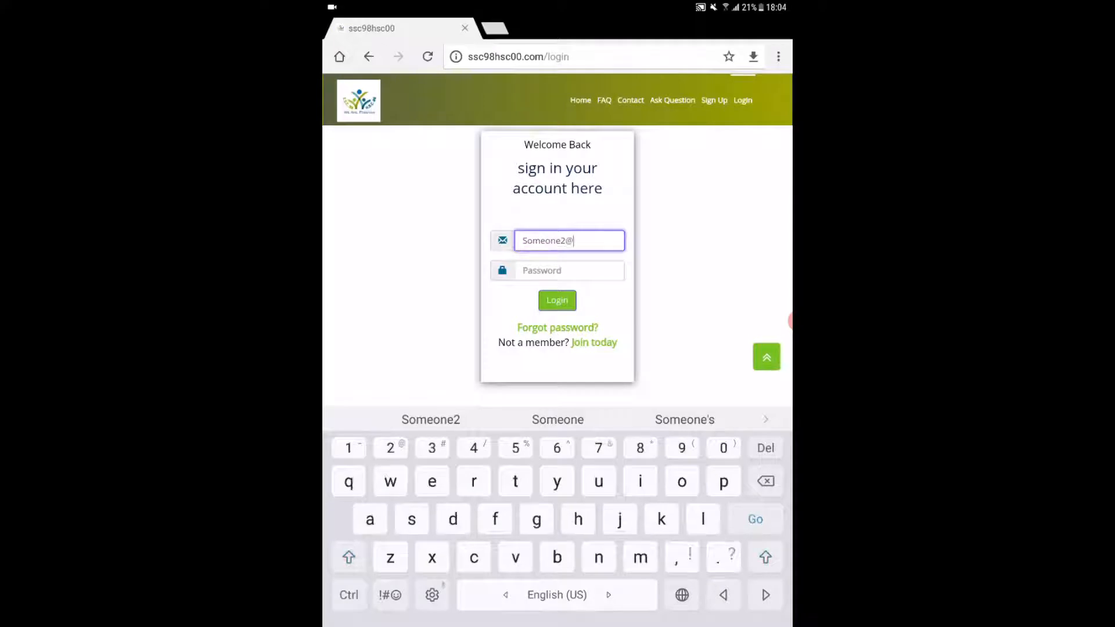
pyautogui.click(537, 520)
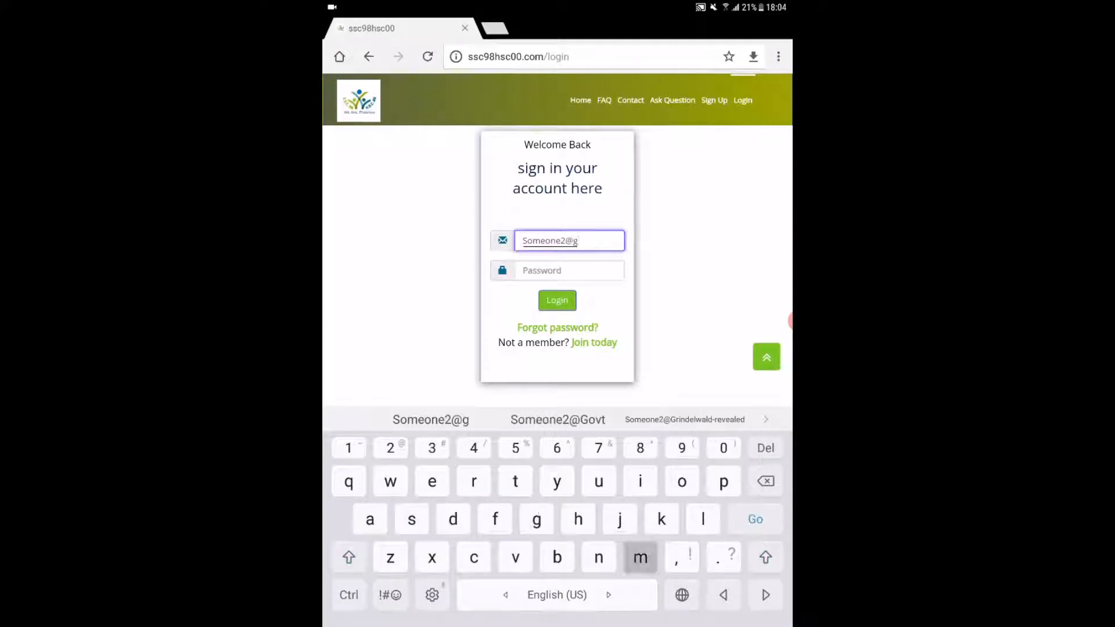
pyautogui.write('mail.com')
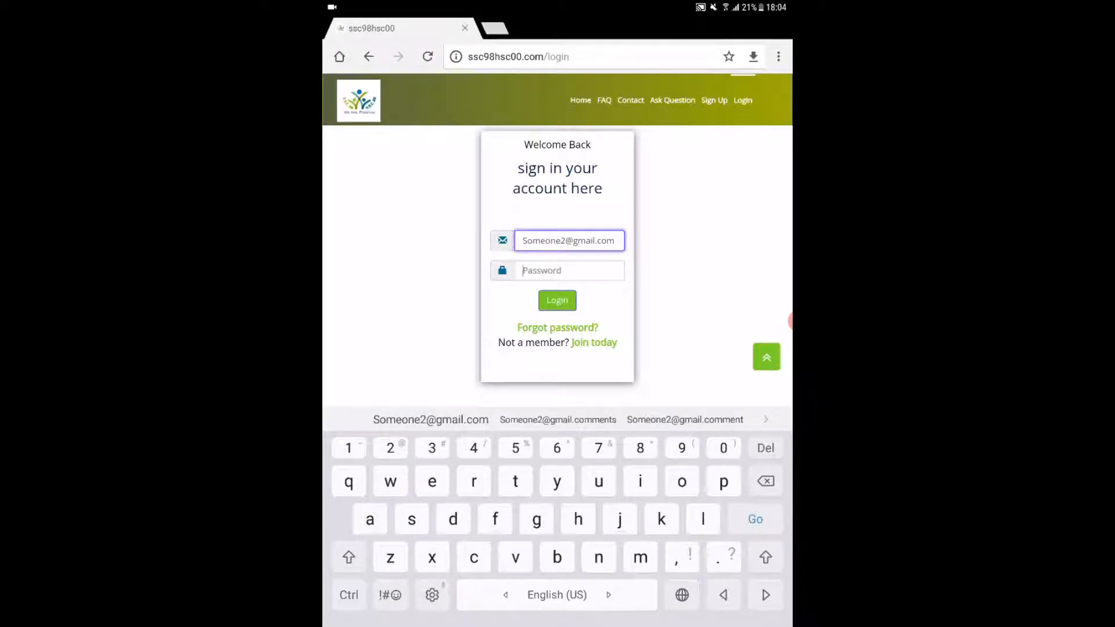
pyautogui.write('1')
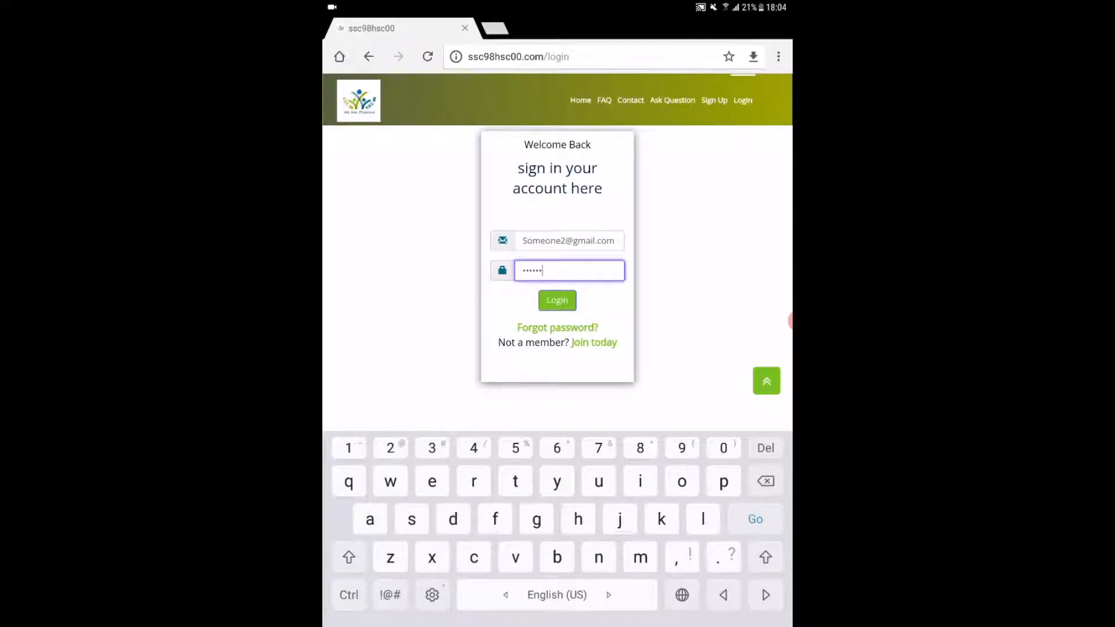
pyautogui.click(557, 299)
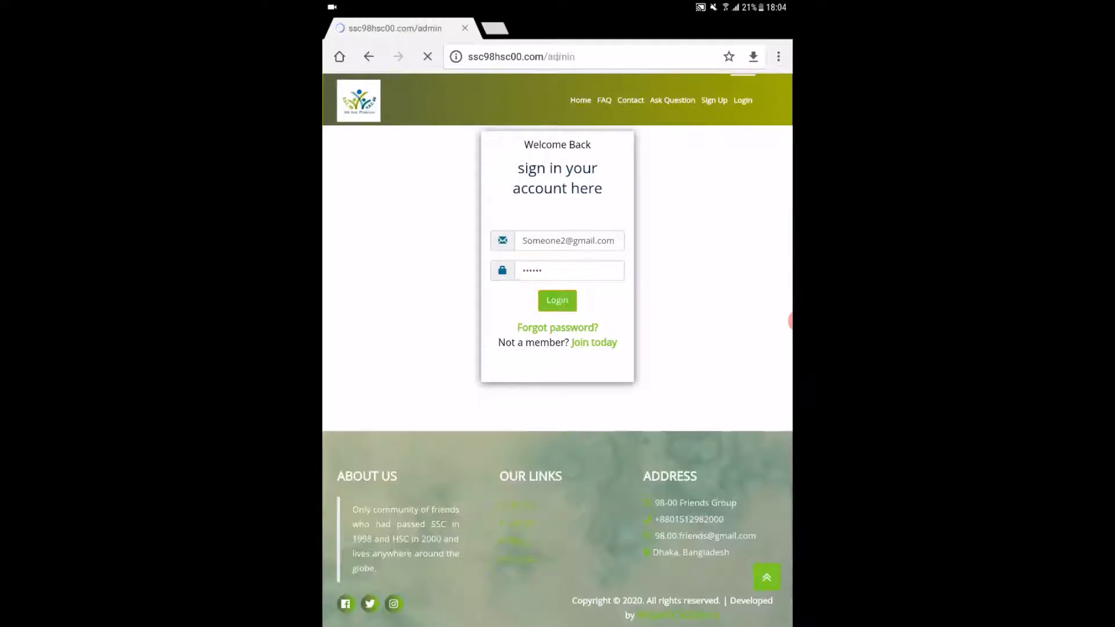
# Submit check-info with location, blood donor and email sharing Yes; job seeker, number and employer No.
pyautogui.click(557, 300)
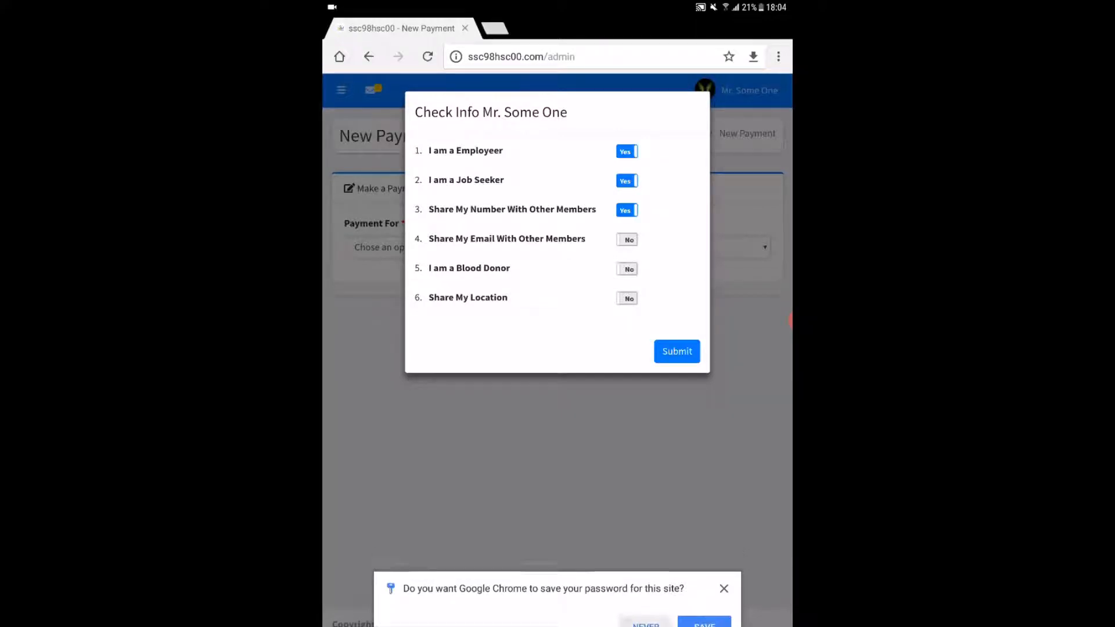
pyautogui.click(626, 298)
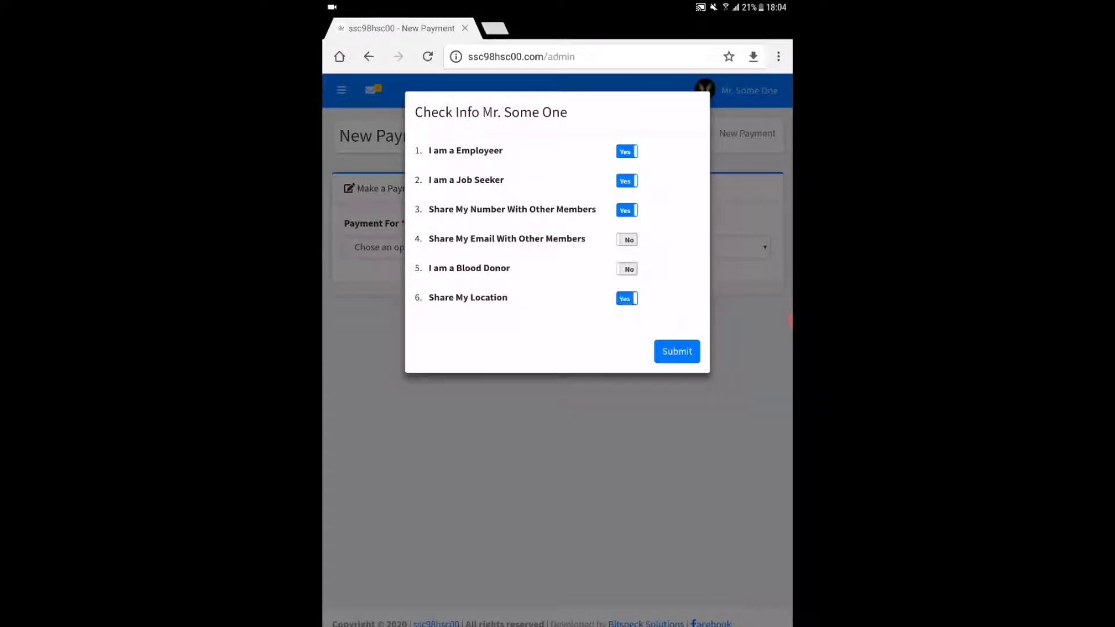
pyautogui.click(626, 269)
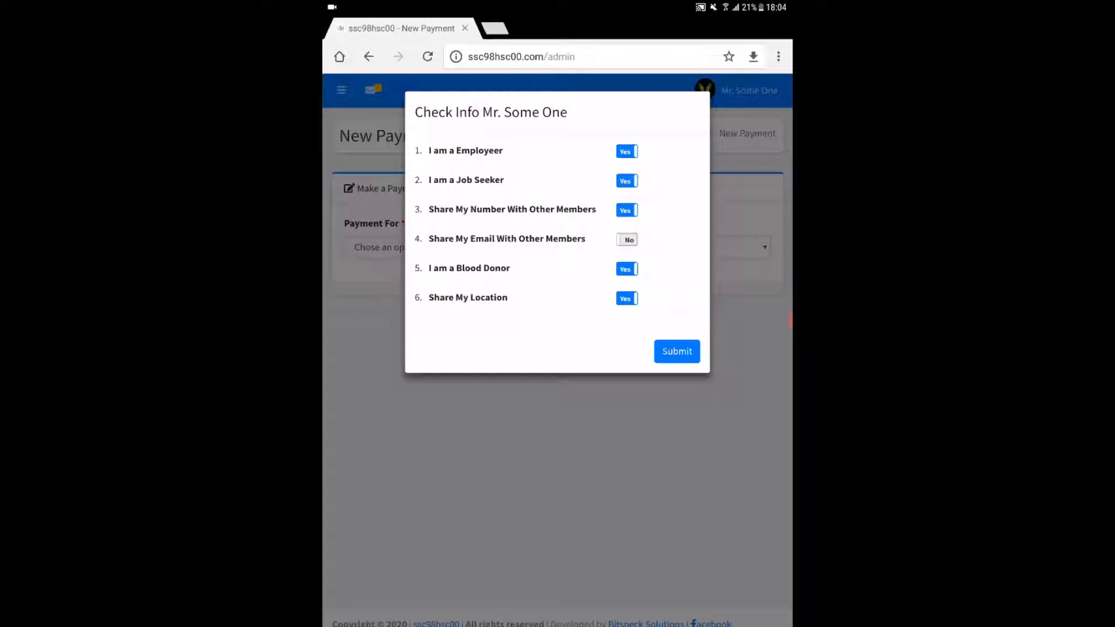
pyautogui.click(627, 239)
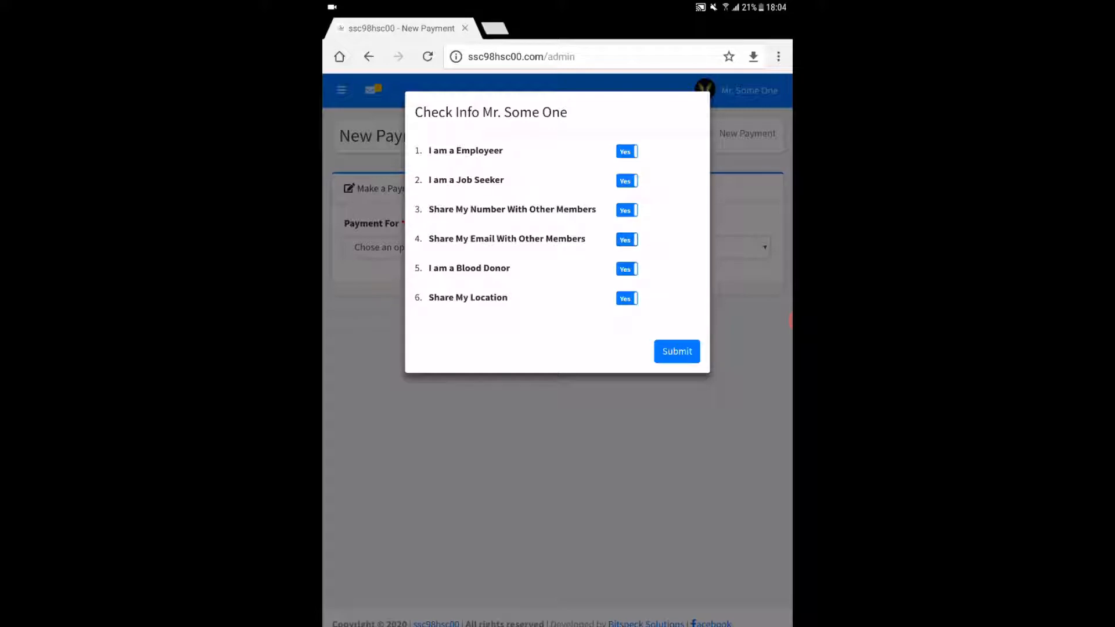
pyautogui.click(626, 180)
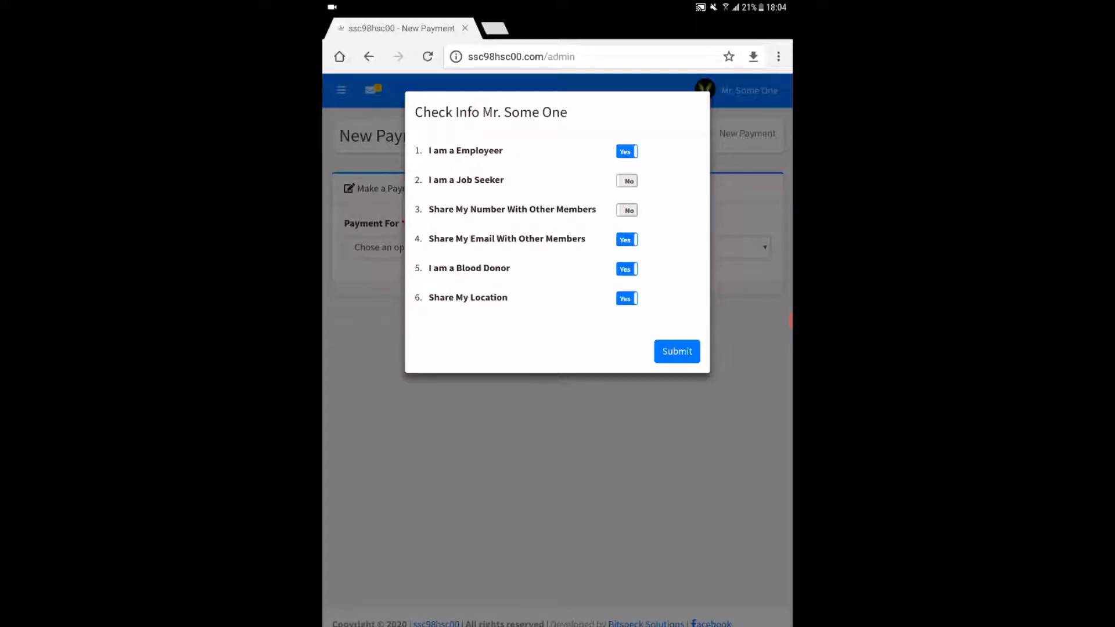
pyautogui.click(626, 151)
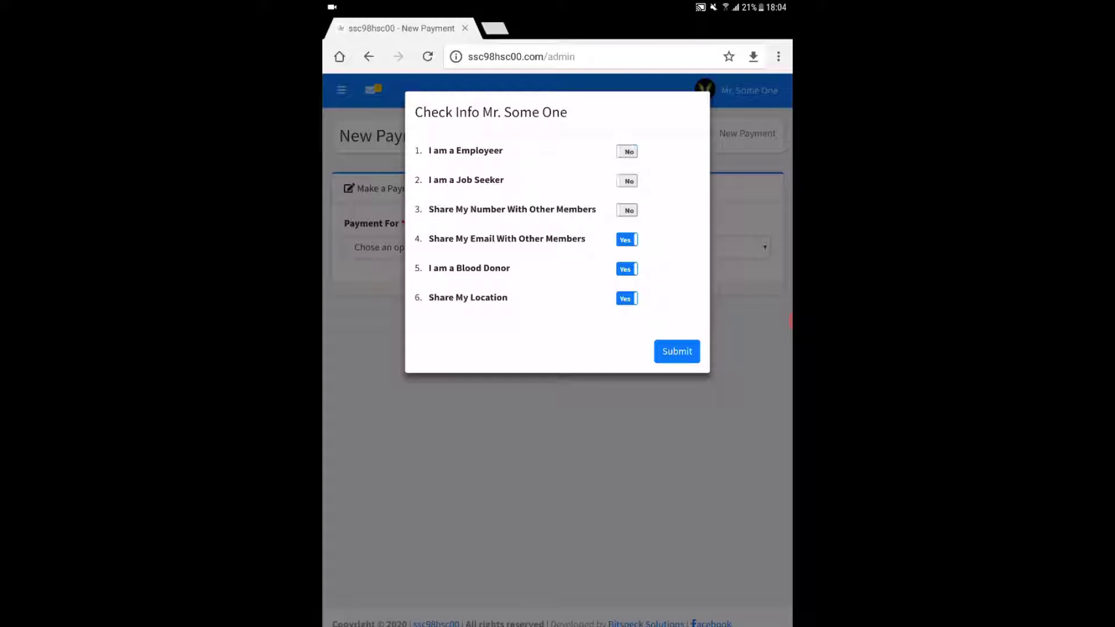
pyautogui.click(676, 351)
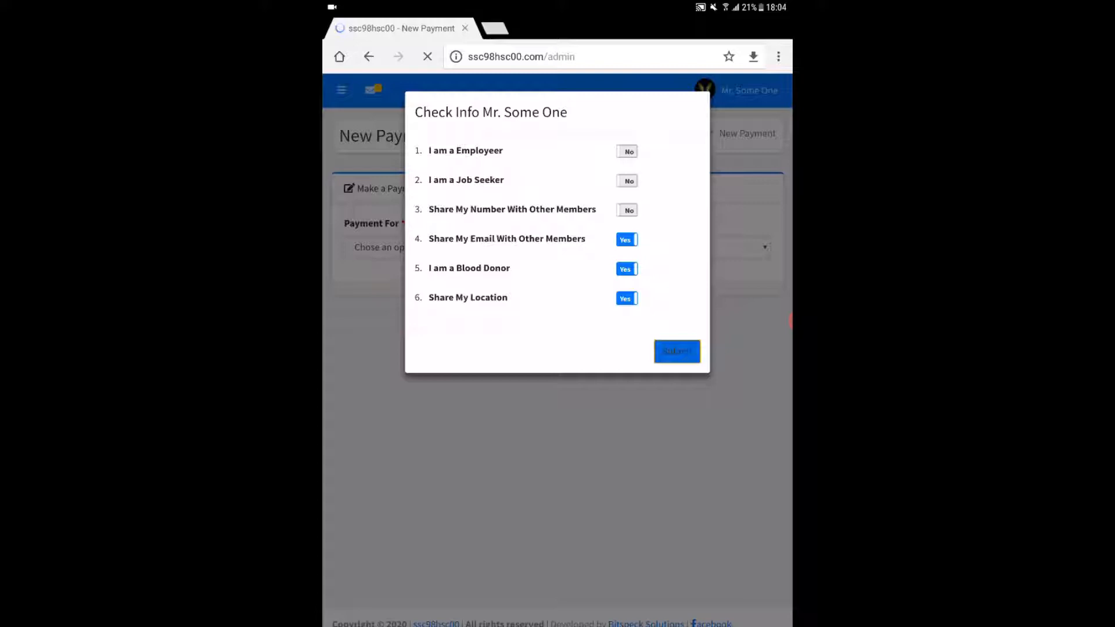
pyautogui.click(676, 350)
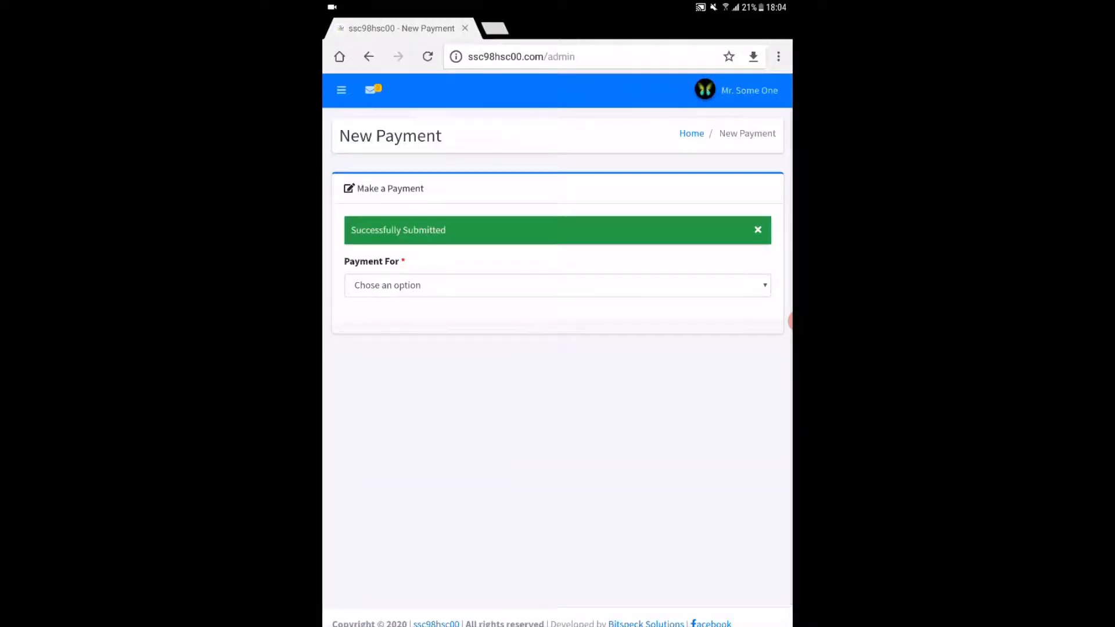
# Save a Membership payment with the Free member type at price 0.
pyautogui.click(556, 285)
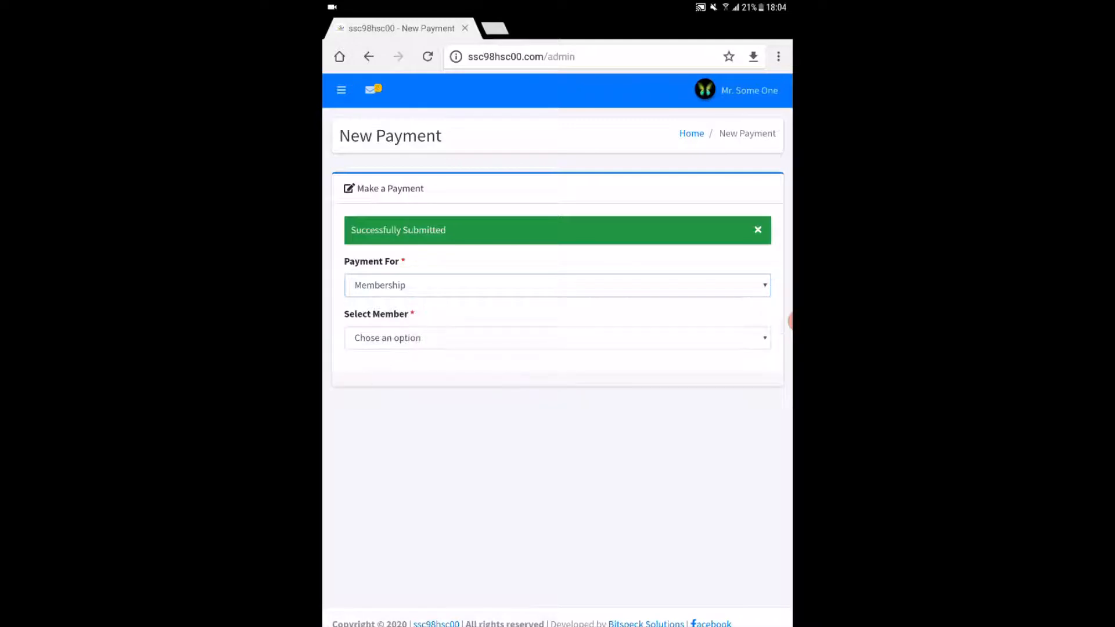
pyautogui.click(556, 338)
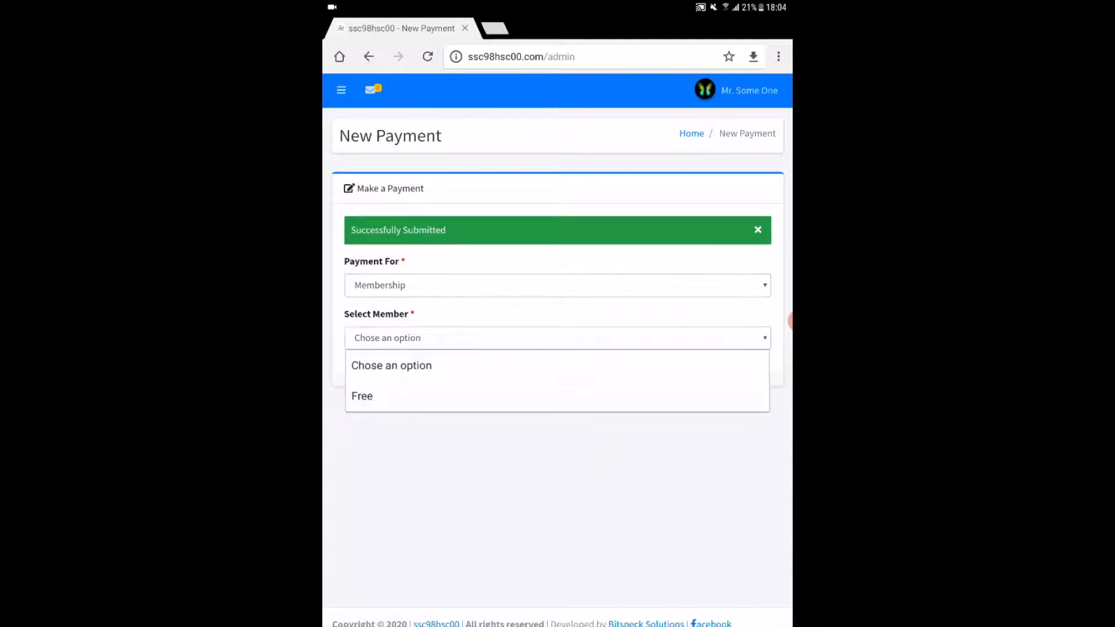
pyautogui.click(362, 396)
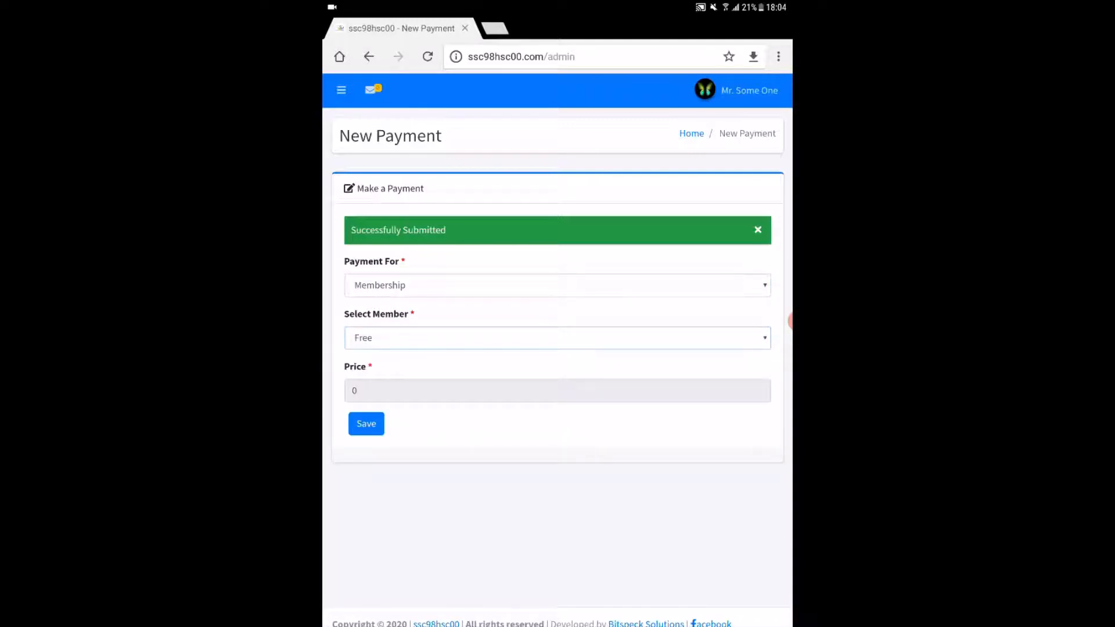
pyautogui.click(366, 422)
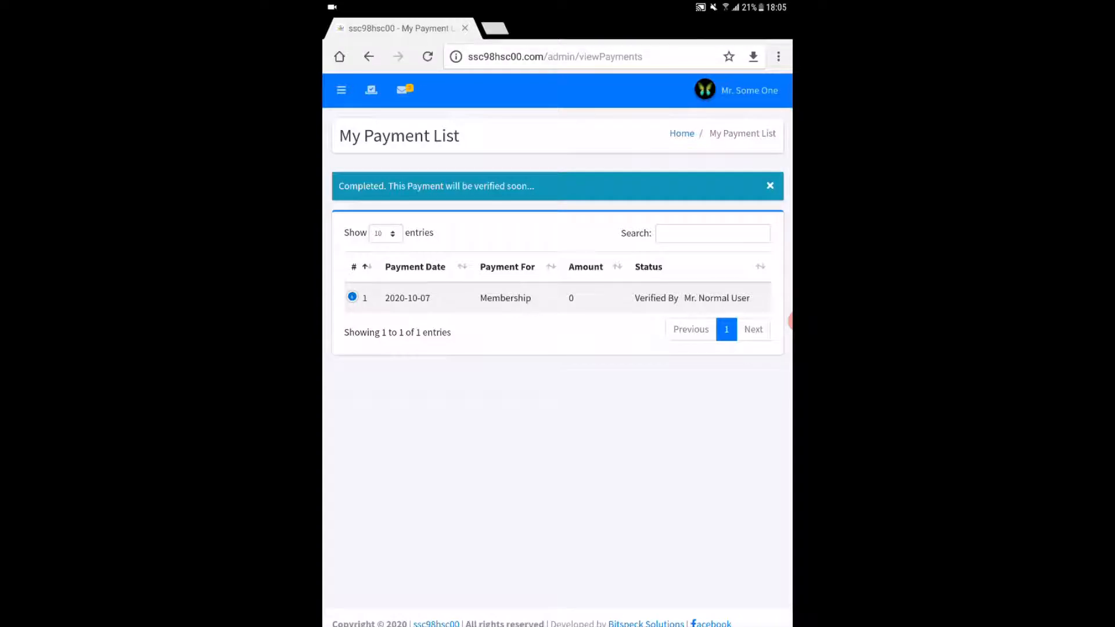
# Review the Membership payment details, then navigate to My Id Card from the account menu.
pyautogui.click(352, 298)
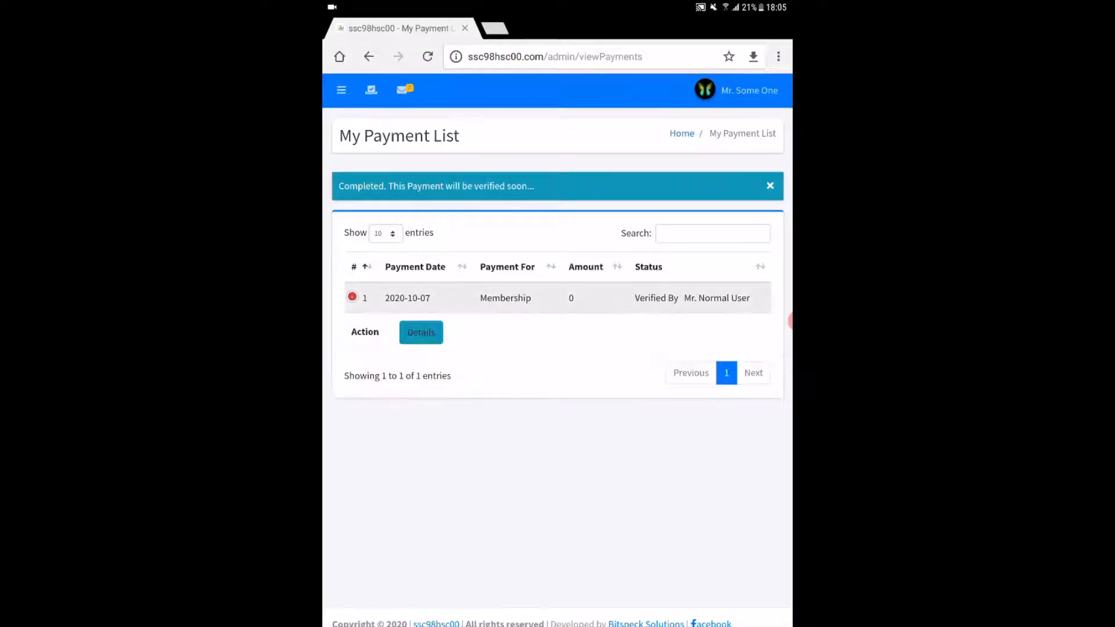
pyautogui.click(420, 332)
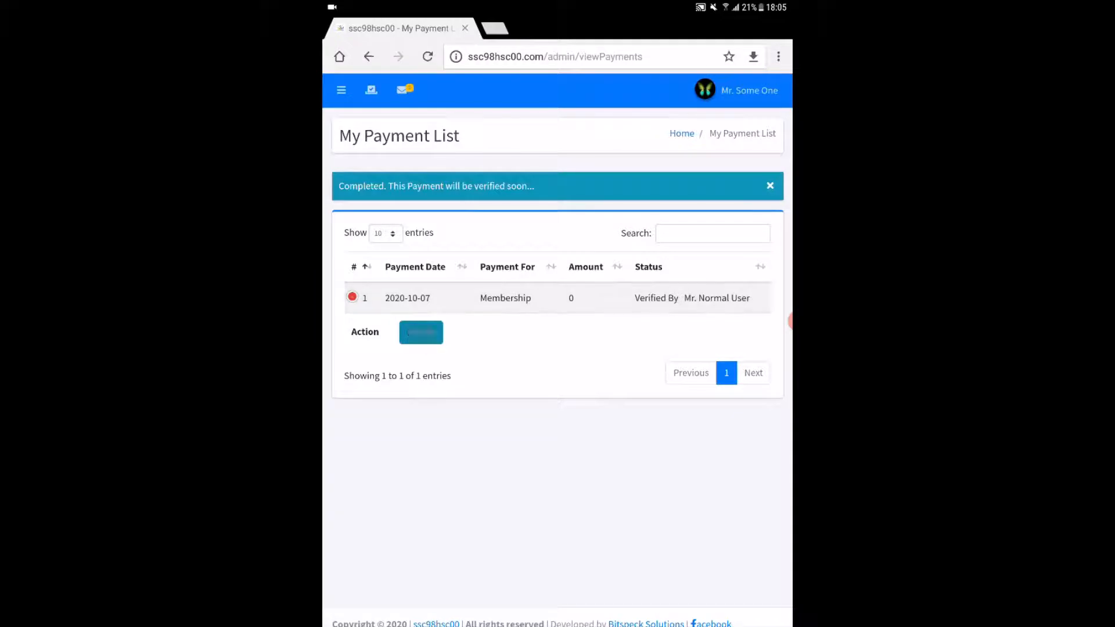
pyautogui.click(420, 332)
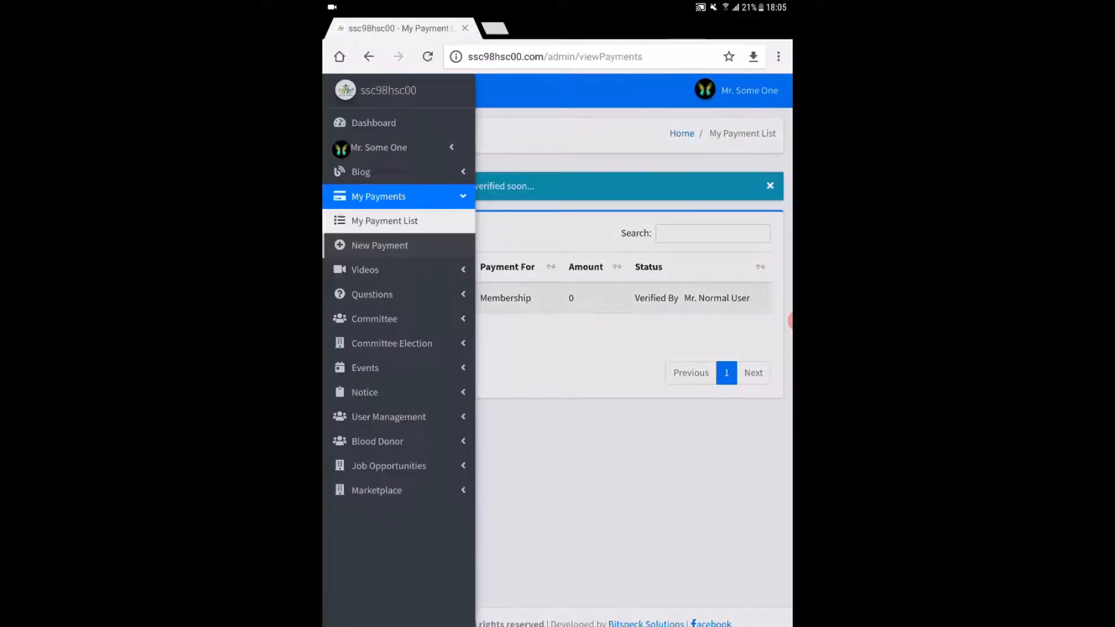
pyautogui.click(378, 148)
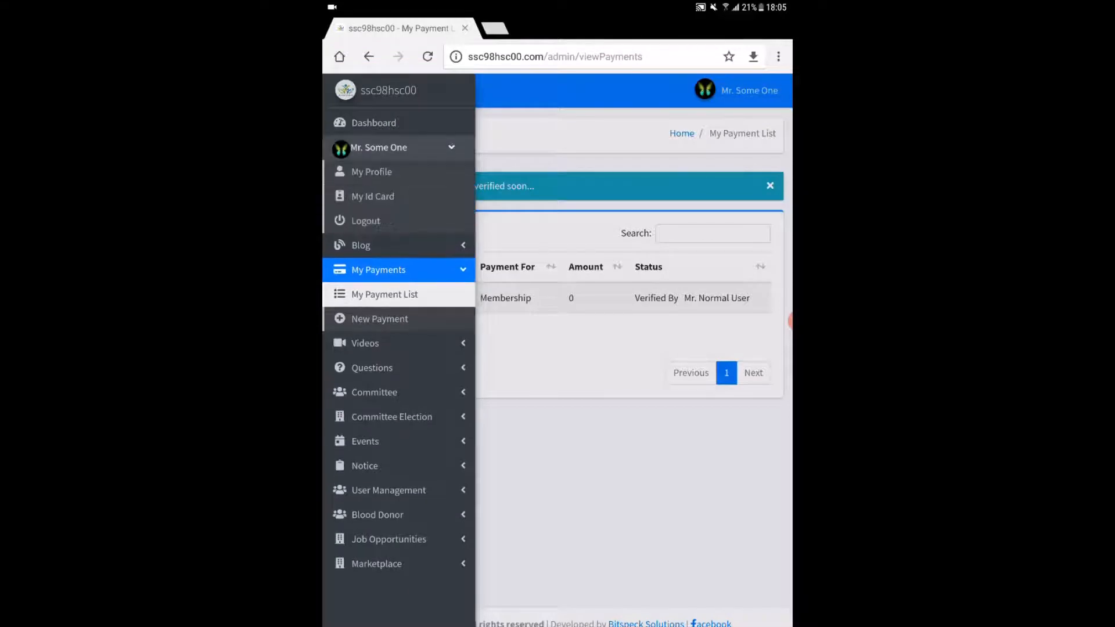
pyautogui.click(371, 196)
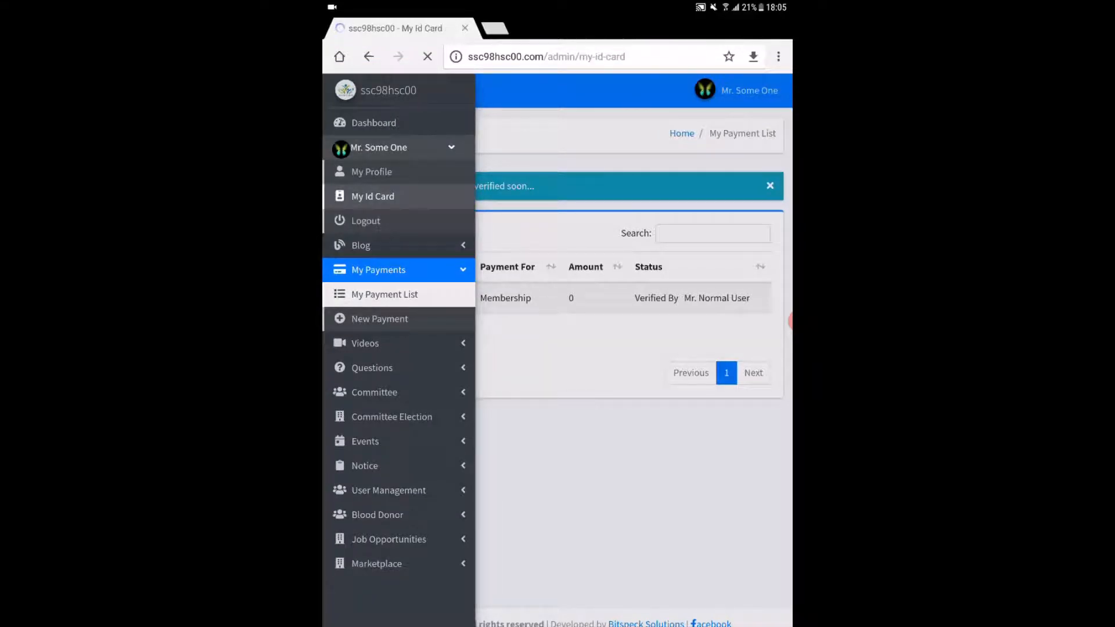
# View the member ID card with QR code, then go to the My Profile page.
pyautogui.click(371, 197)
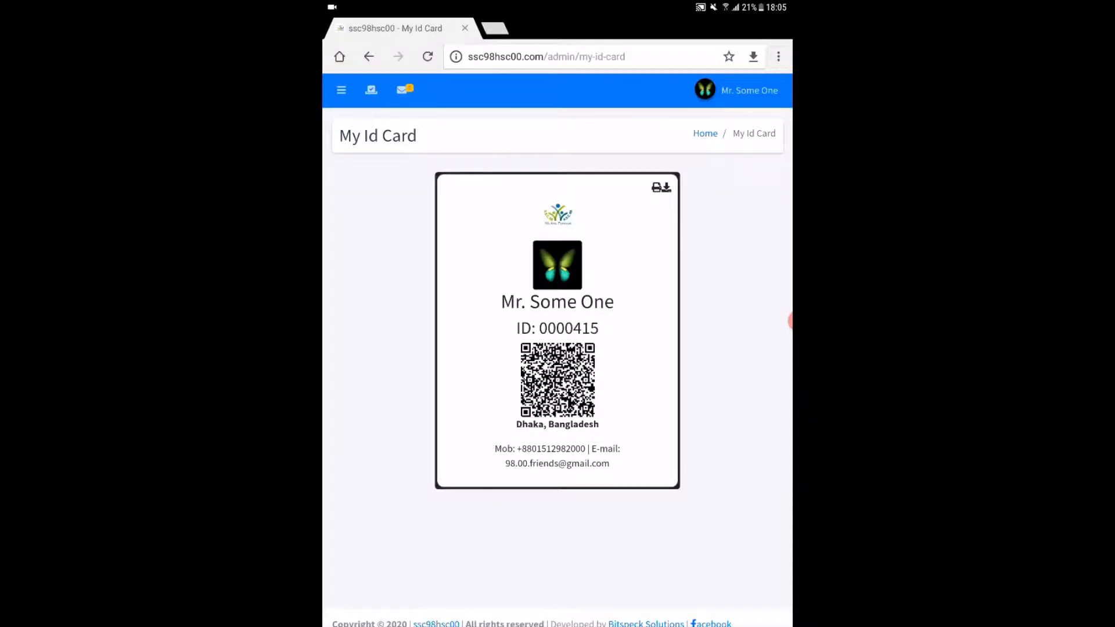
pyautogui.click(342, 89)
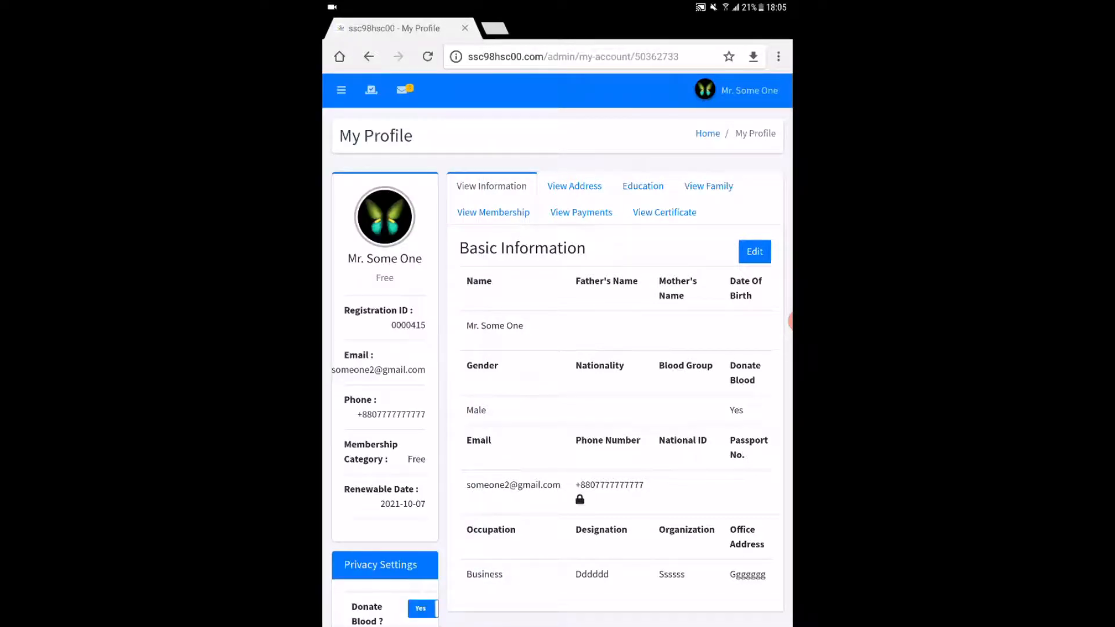
# Update basic information with a new date of birth, then show the address section.
pyautogui.click(754, 251)
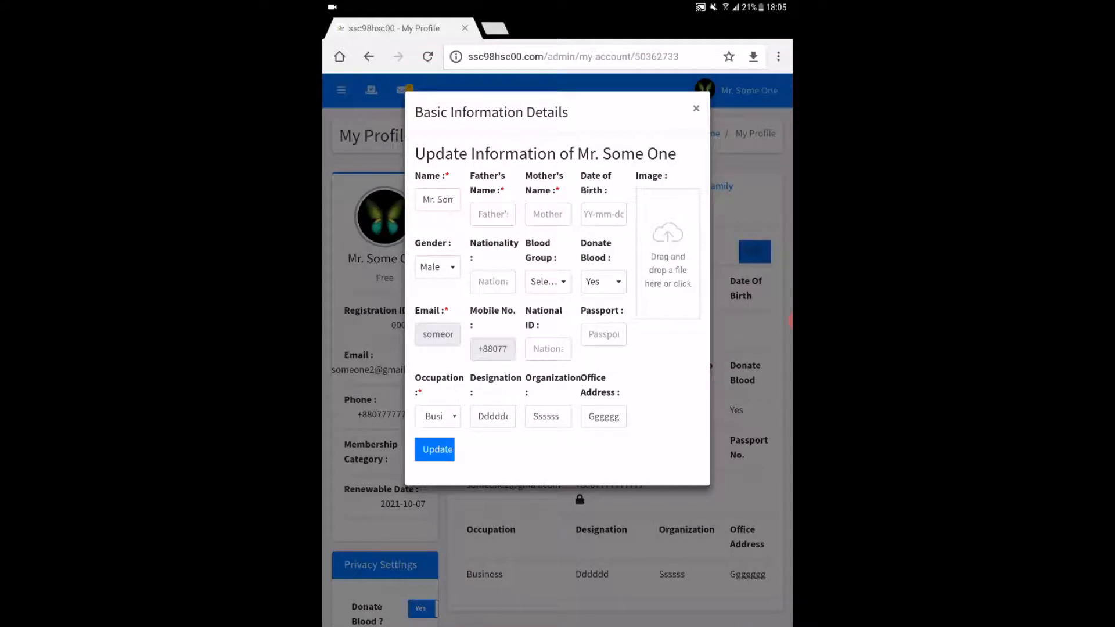
pyautogui.click(604, 214)
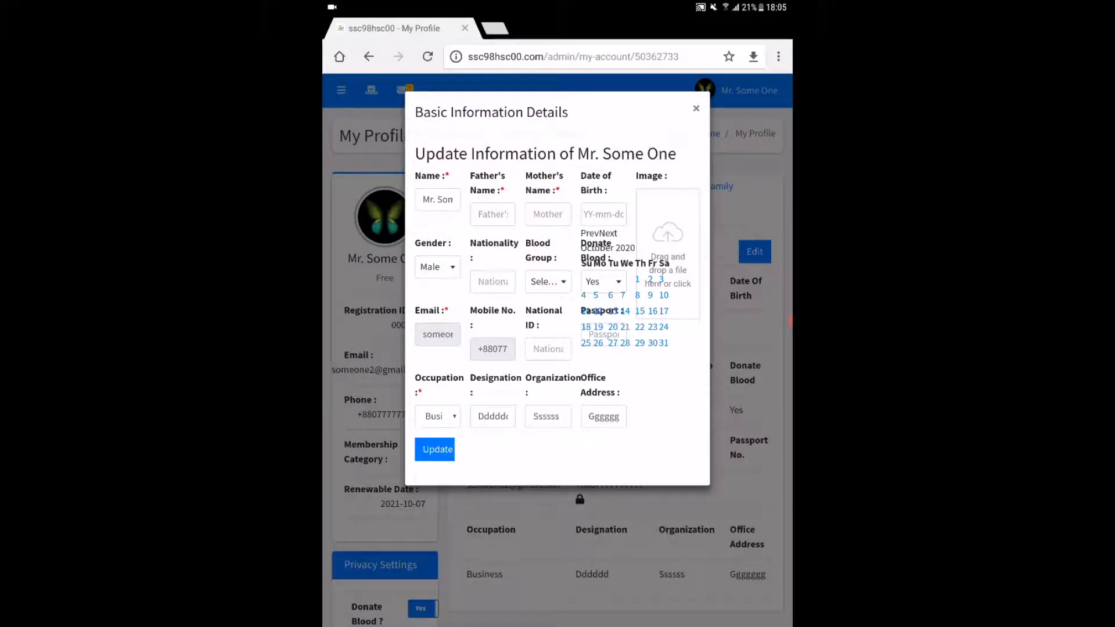
pyautogui.click(434, 450)
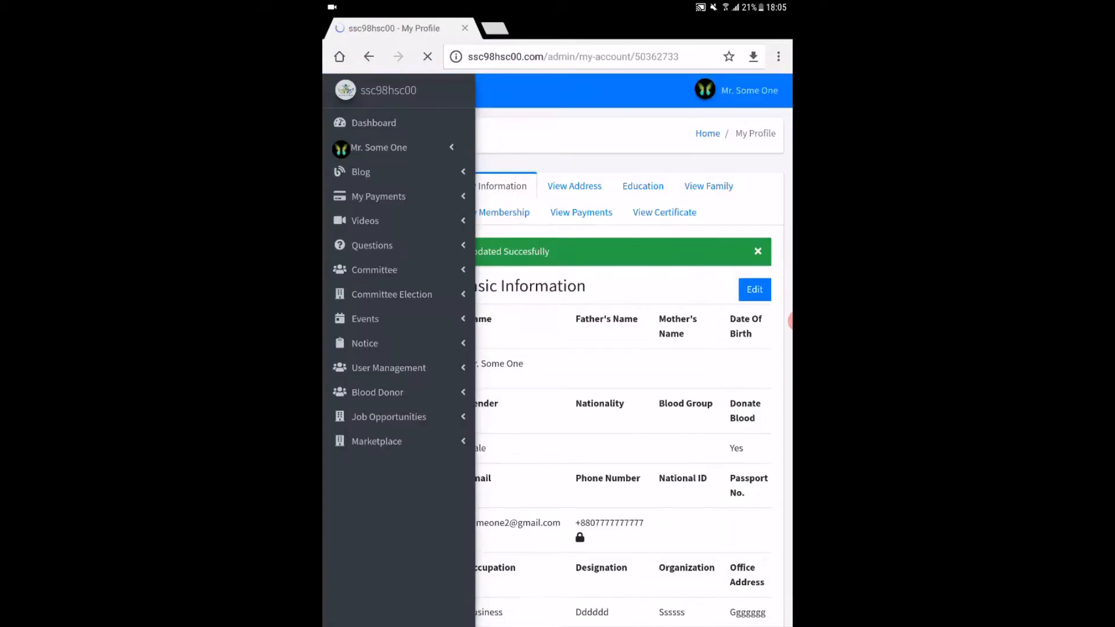
pyautogui.click(574, 186)
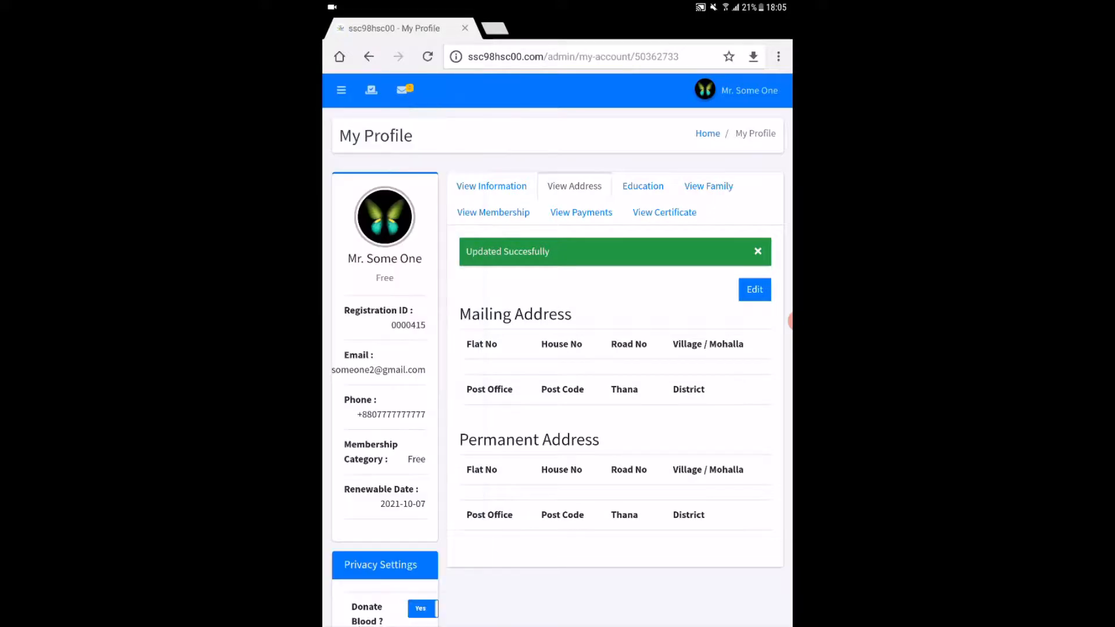
pyautogui.click(643, 185)
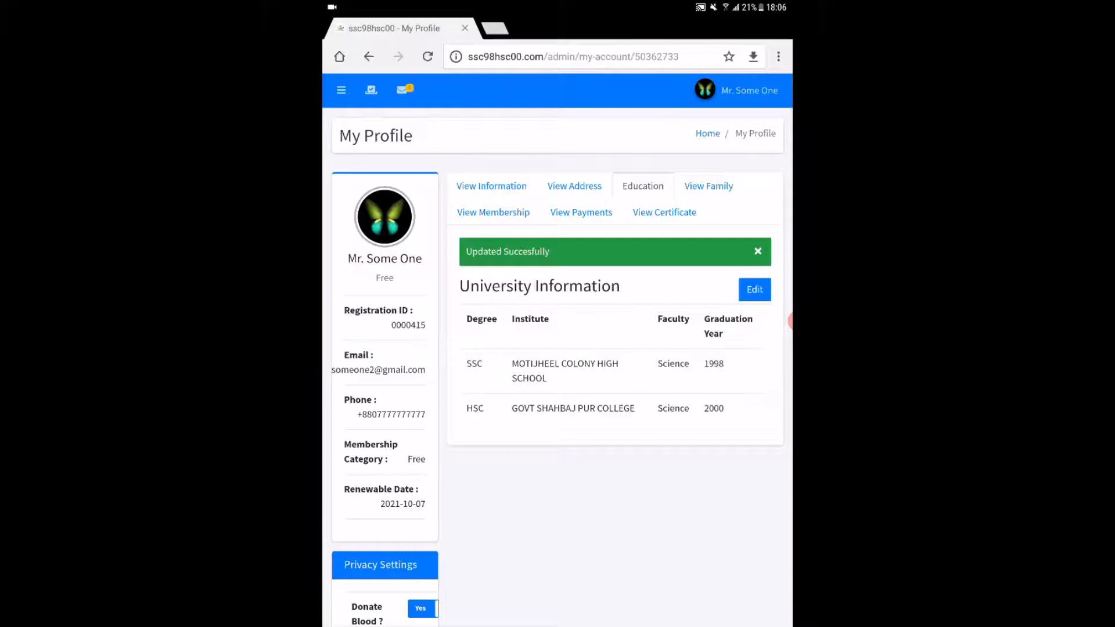
pyautogui.click(708, 185)
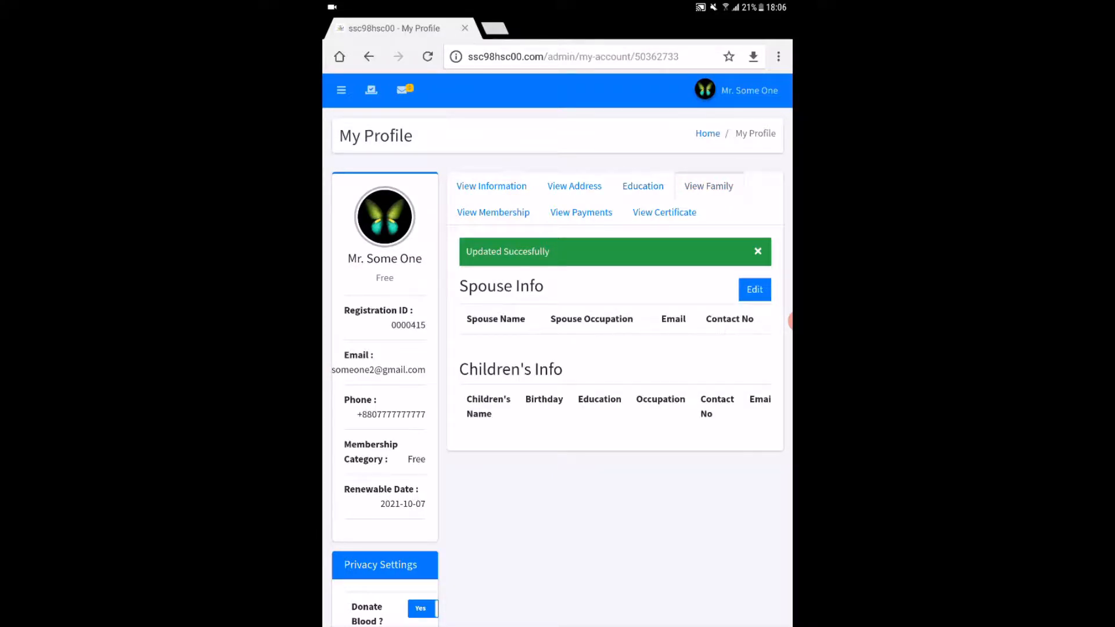
pyautogui.click(492, 211)
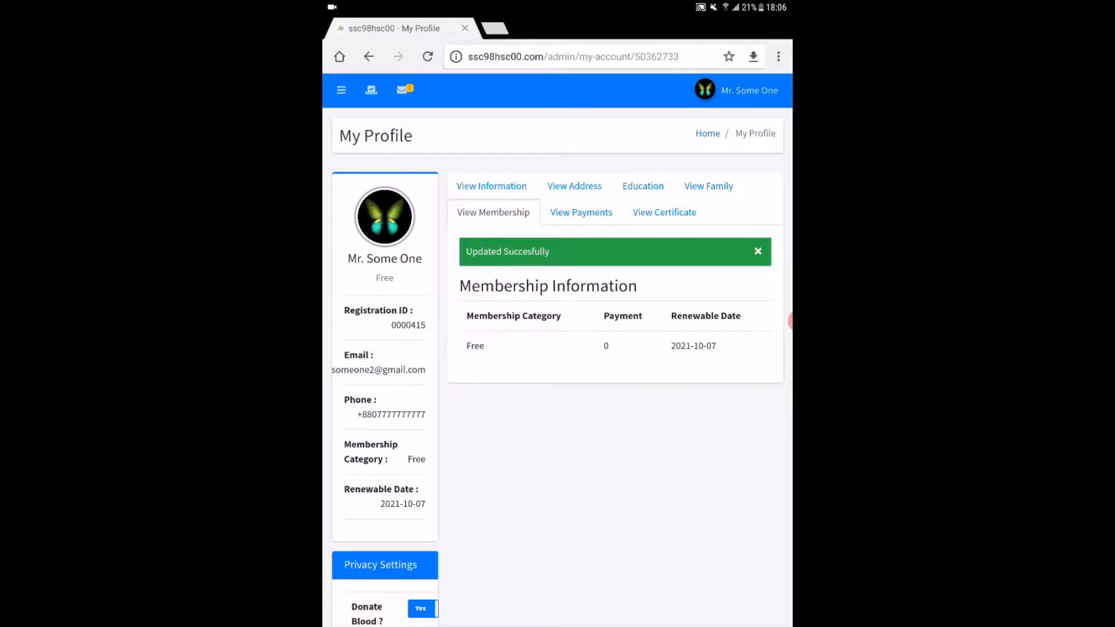
pyautogui.click(665, 212)
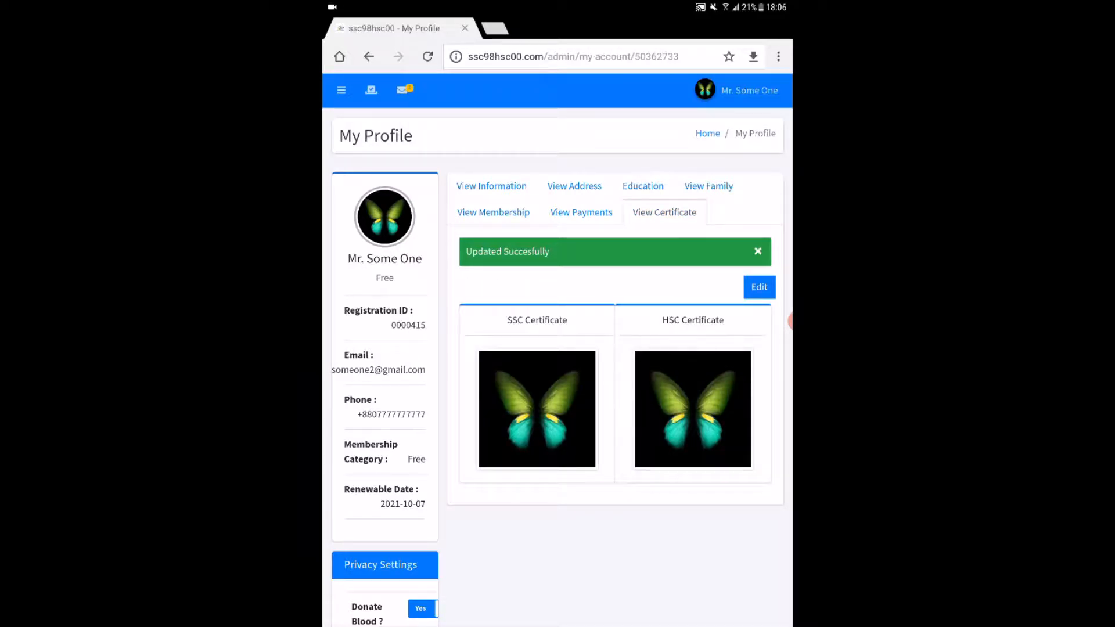
pyautogui.click(574, 186)
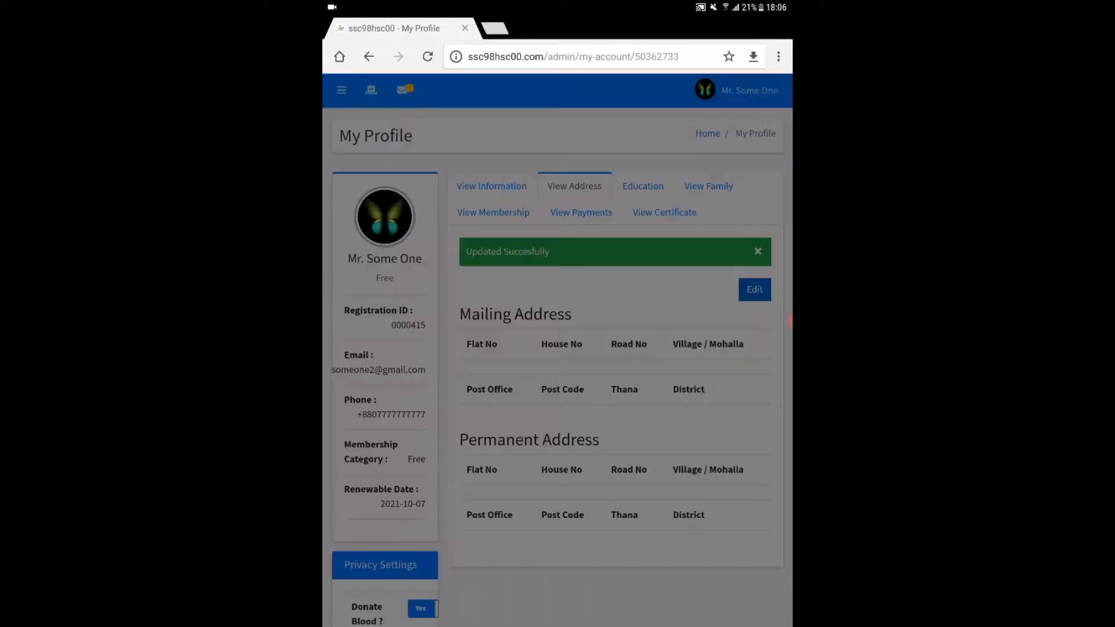
# Submit the address edit form unchanged, then navigate to the Dashboard from the side menu.
pyautogui.click(755, 290)
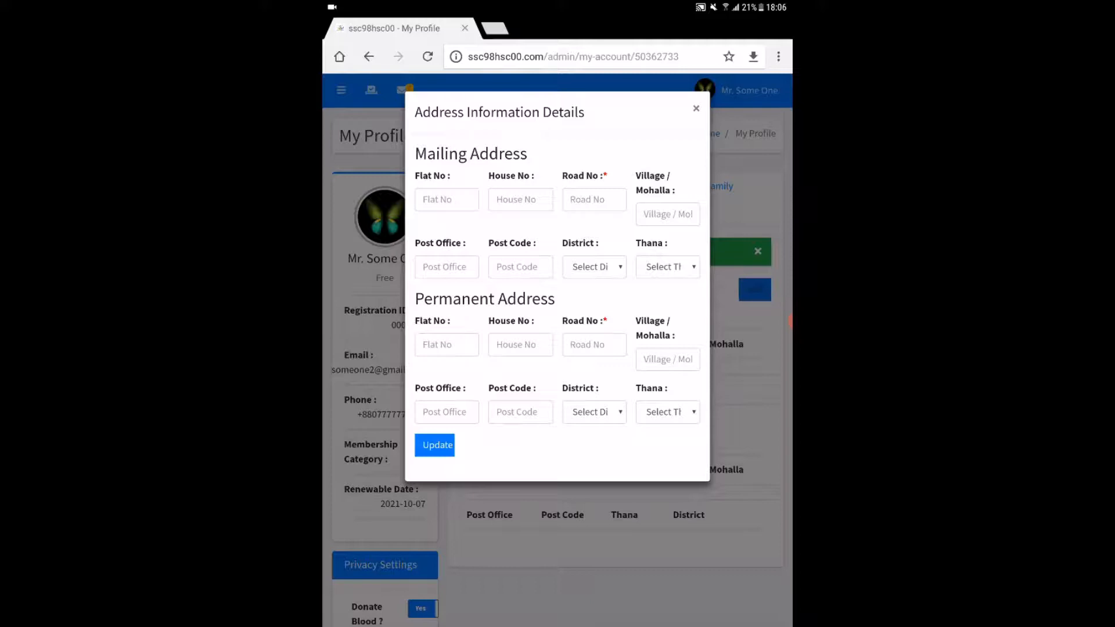
pyautogui.click(434, 444)
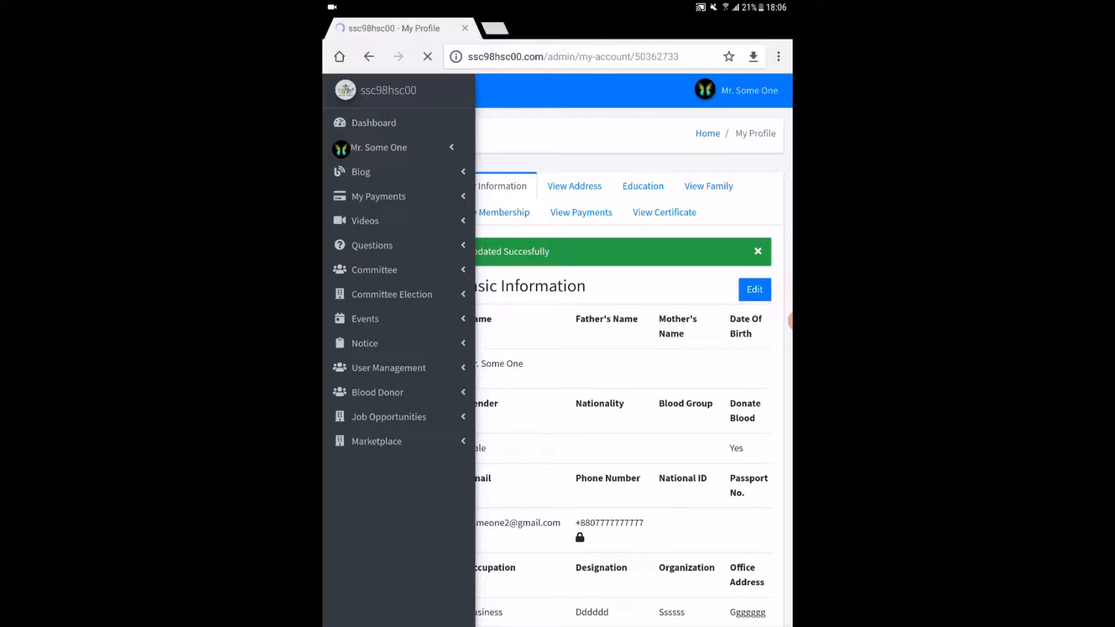
pyautogui.click(341, 89)
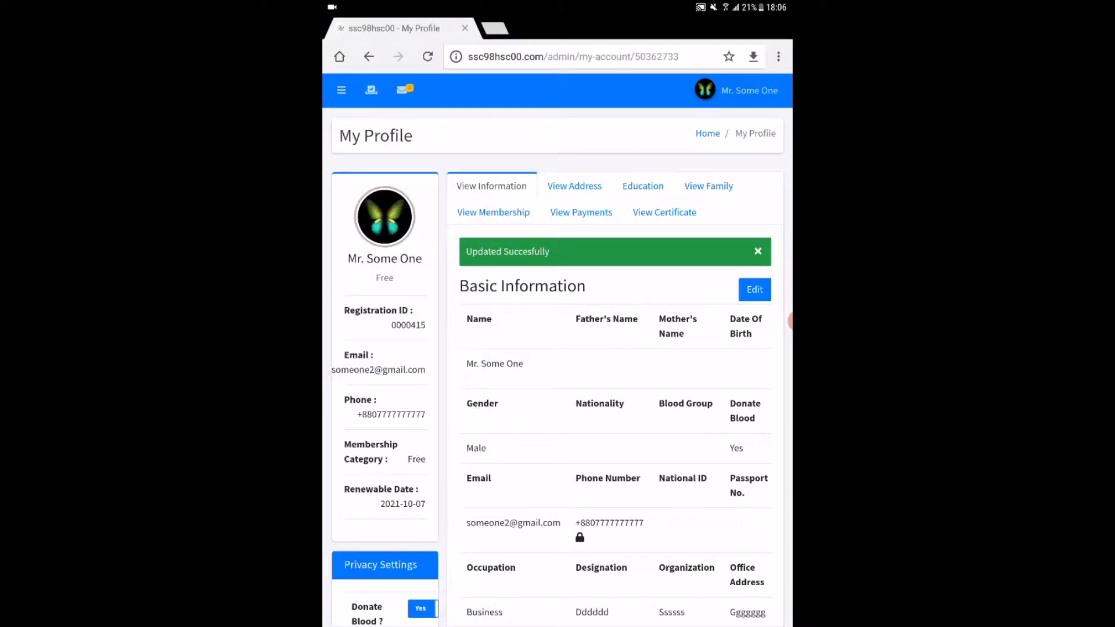
pyautogui.click(341, 89)
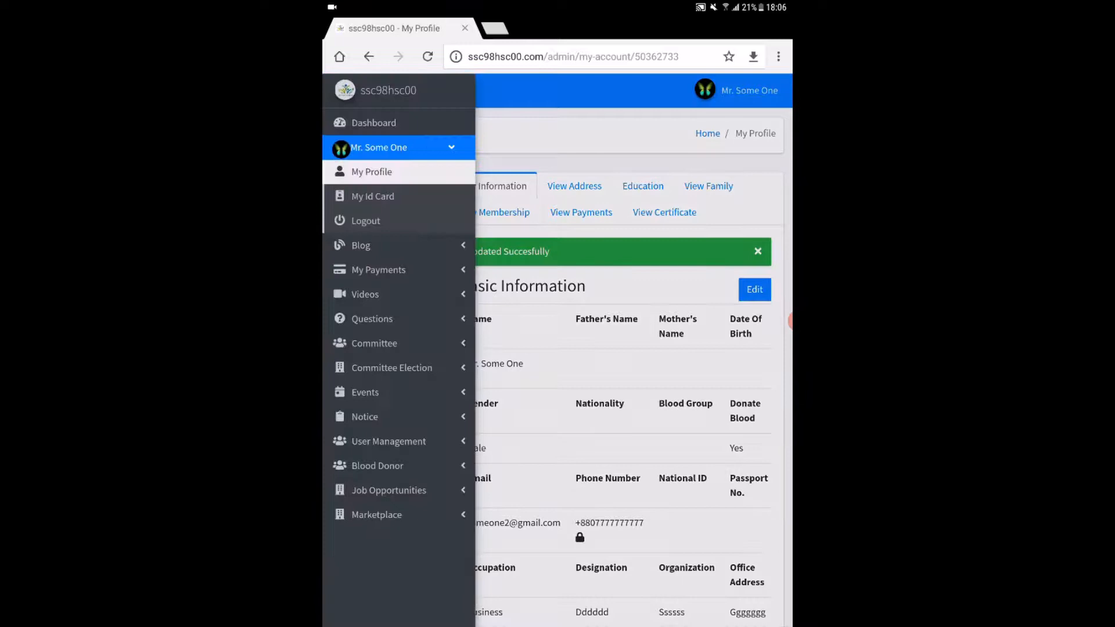
pyautogui.click(374, 123)
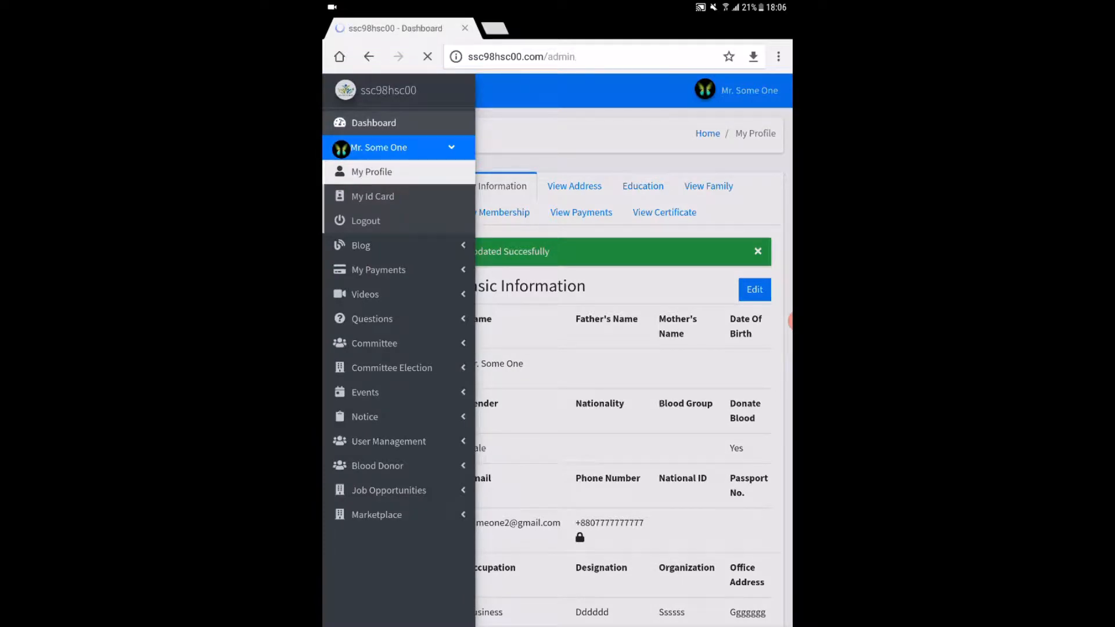
# Dismiss the Bengali translate prompt, review dashboard stats and open the B+ blood donor list.
pyautogui.click(374, 123)
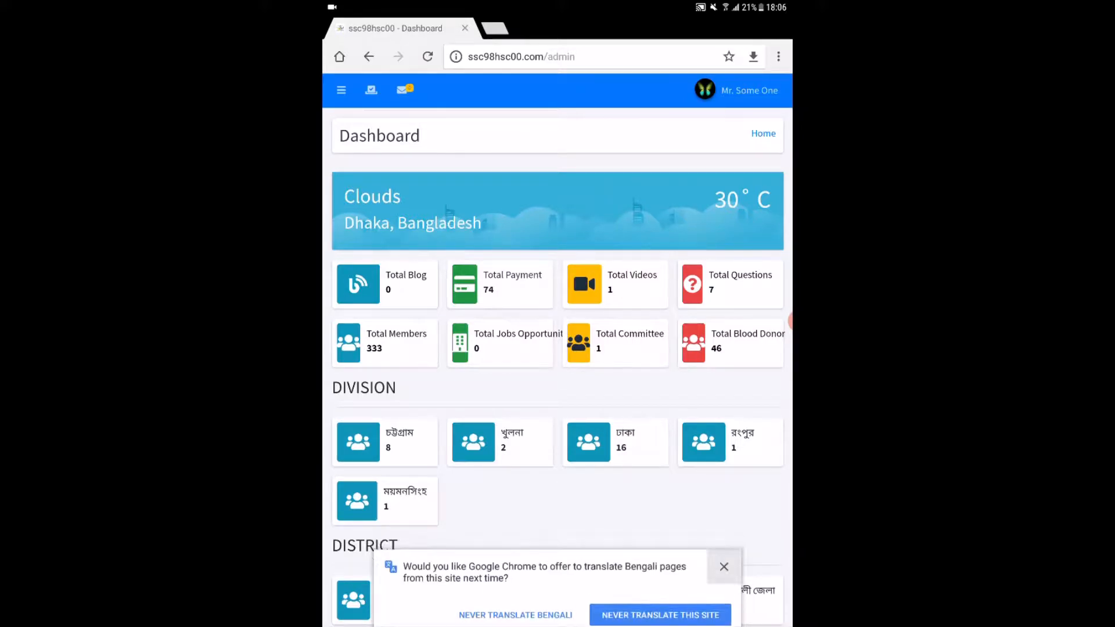
pyautogui.click(725, 567)
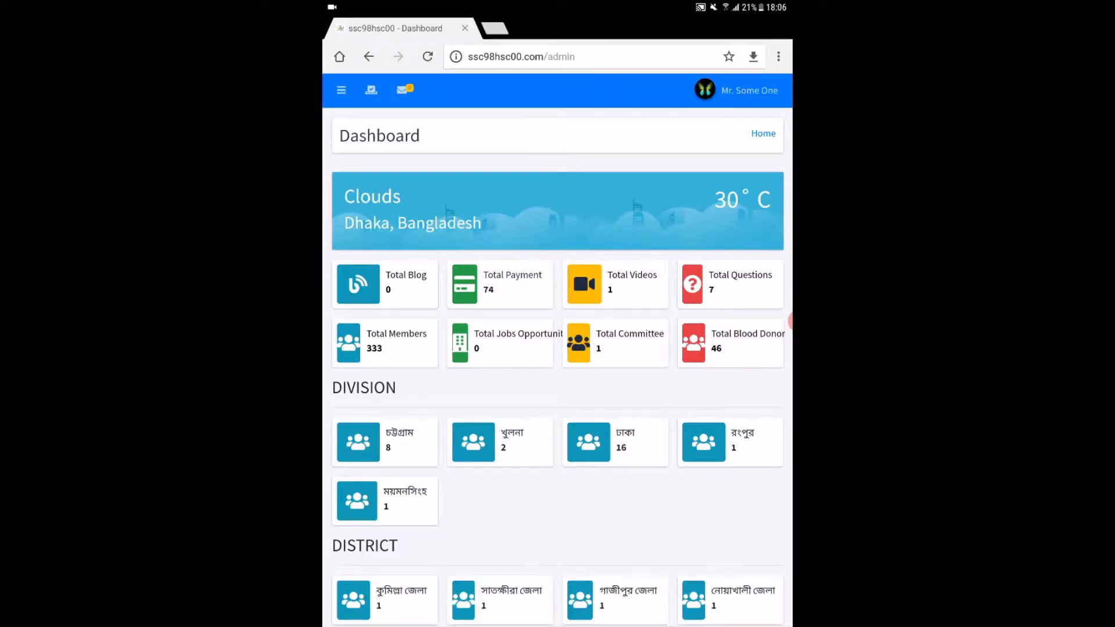
pyautogui.scroll(-3)
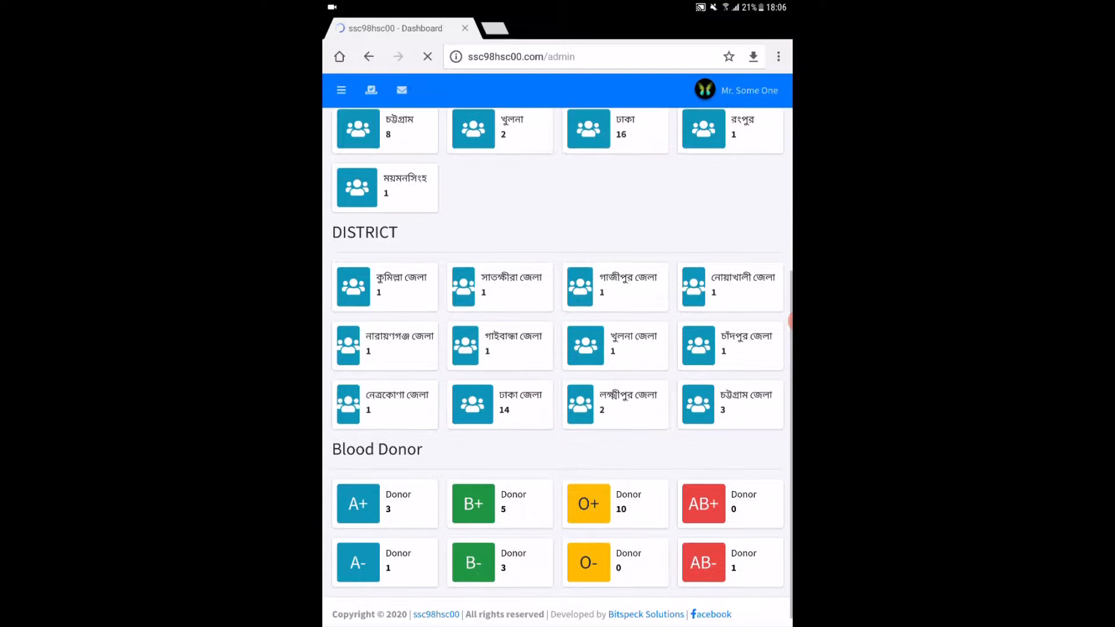
pyautogui.click(499, 504)
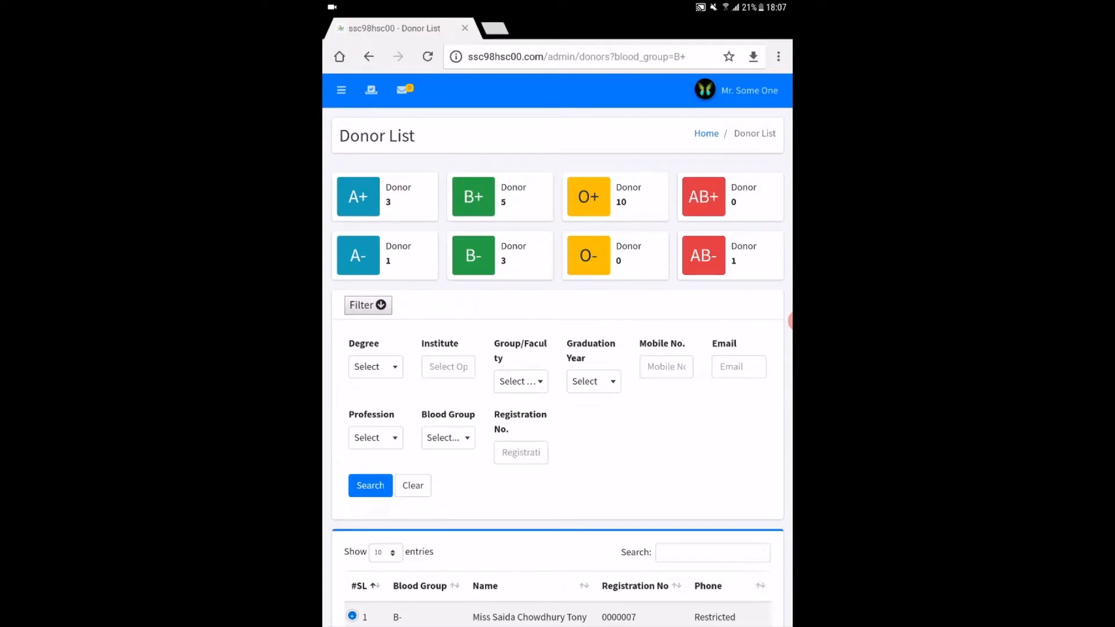
# Return from the B+ Donor List to the Dashboard via the navigation menu.
pyautogui.click(342, 89)
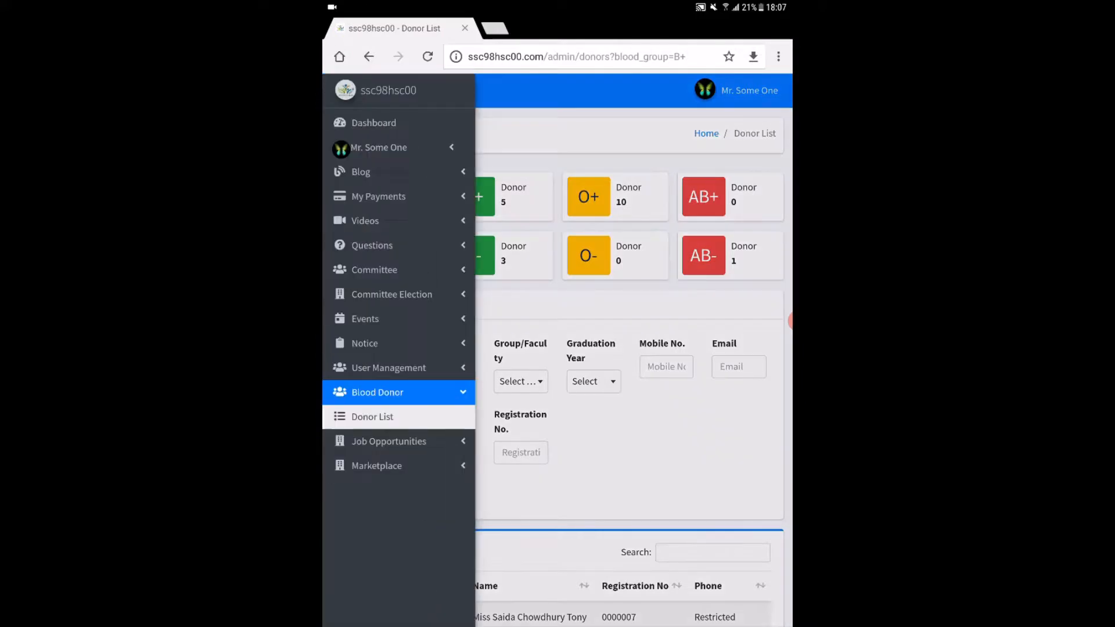
pyautogui.click(374, 123)
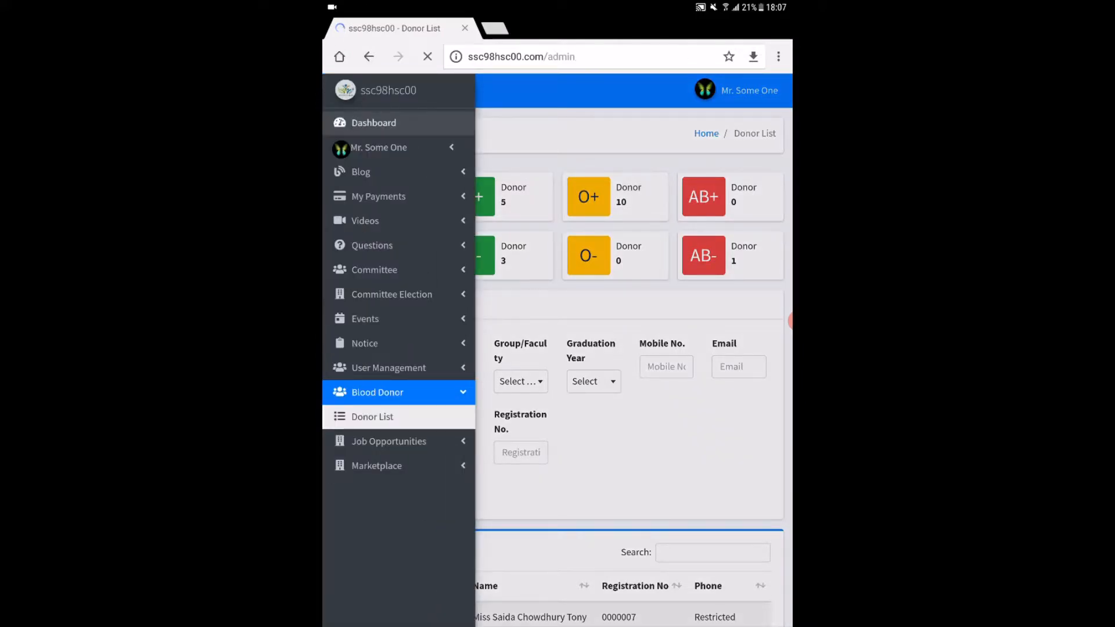